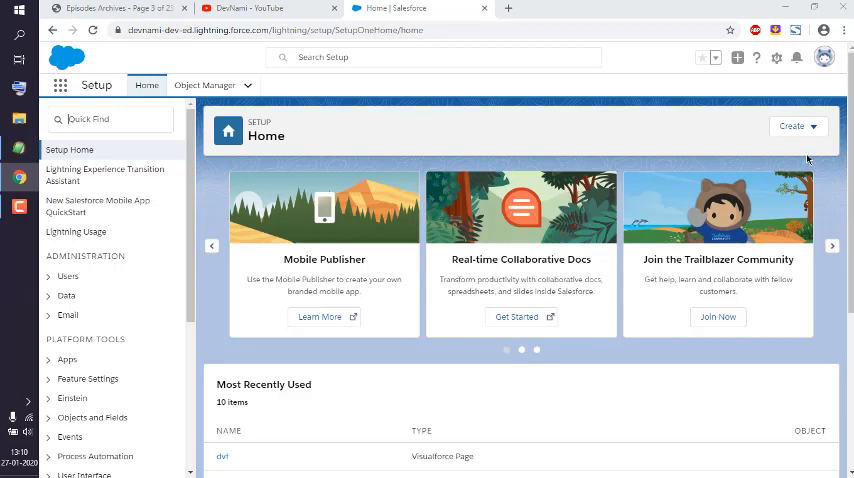
Step: Launch the Developer Console from the Setup gear menu into its own window
left_click(776, 56)
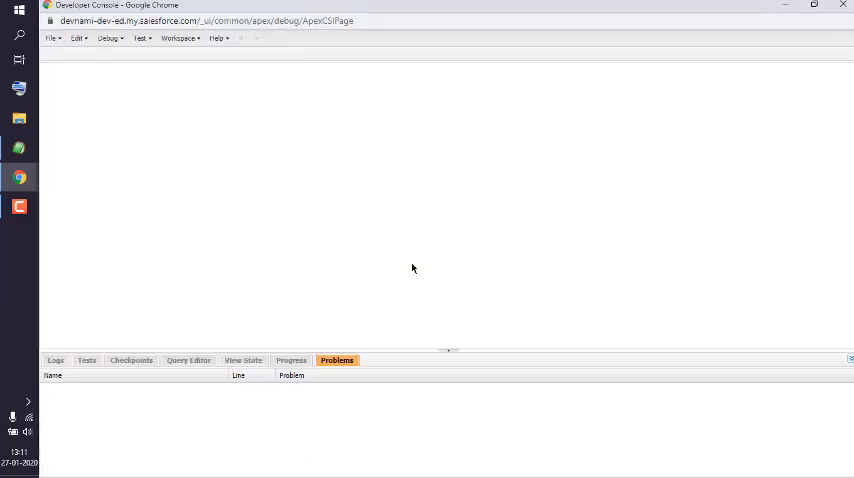
mouse_move(160, 152)
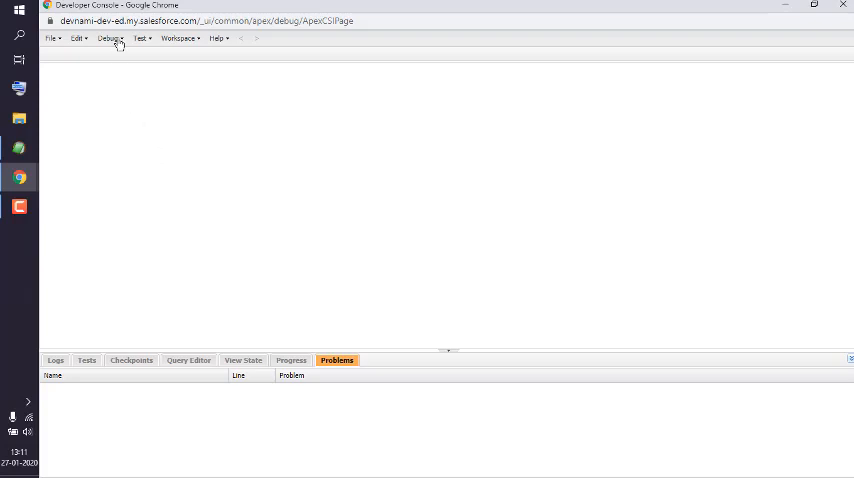
Step: Bring up the Execute Anonymous window from the Debug menu
left_click(108, 38)
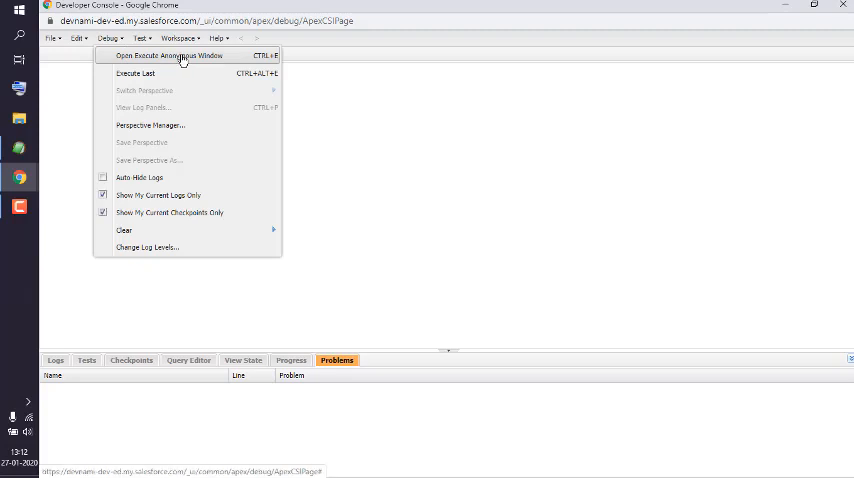
left_click(168, 56)
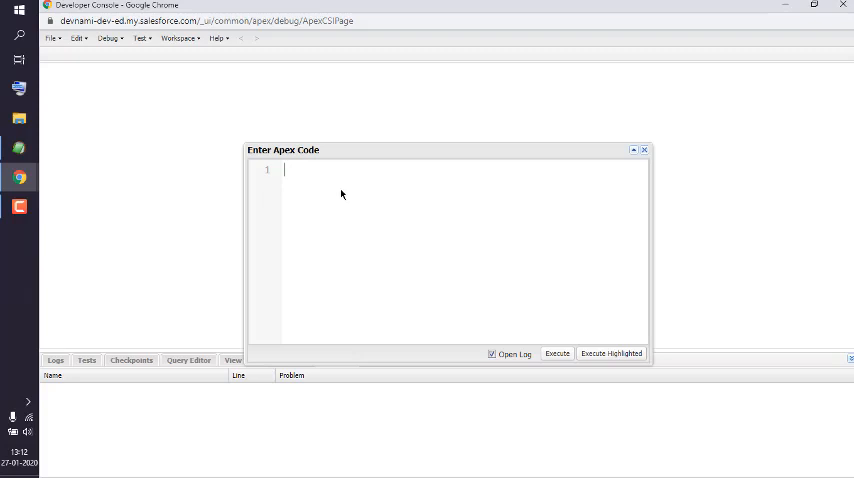
Step: Enter Apex declaring String myString = 'Devnami'; and System.debug('Output is :'+myString);
type("S")
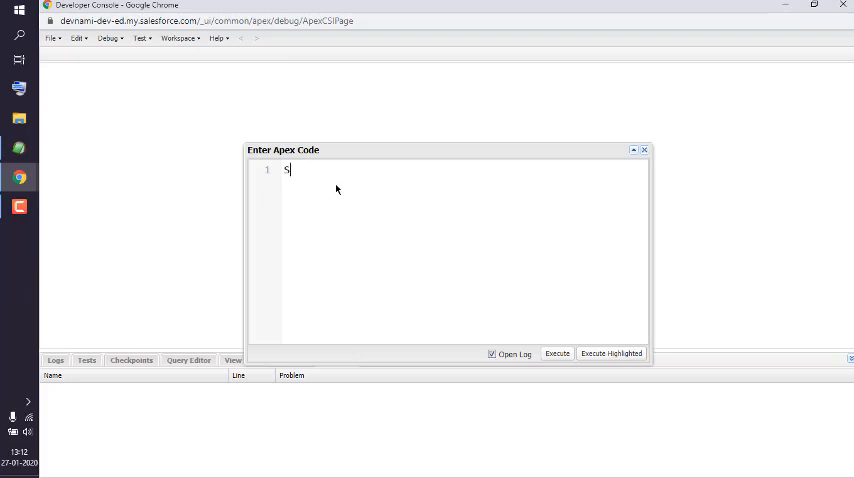
type("tring myString = '")
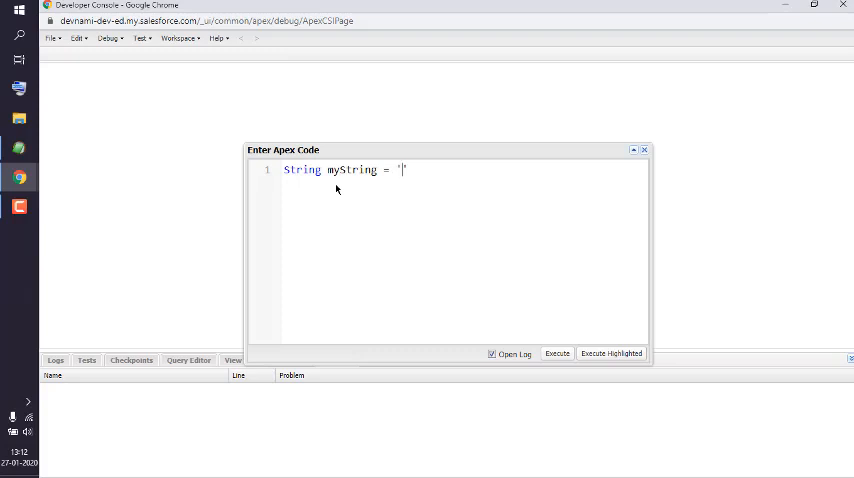
type("Devnami")
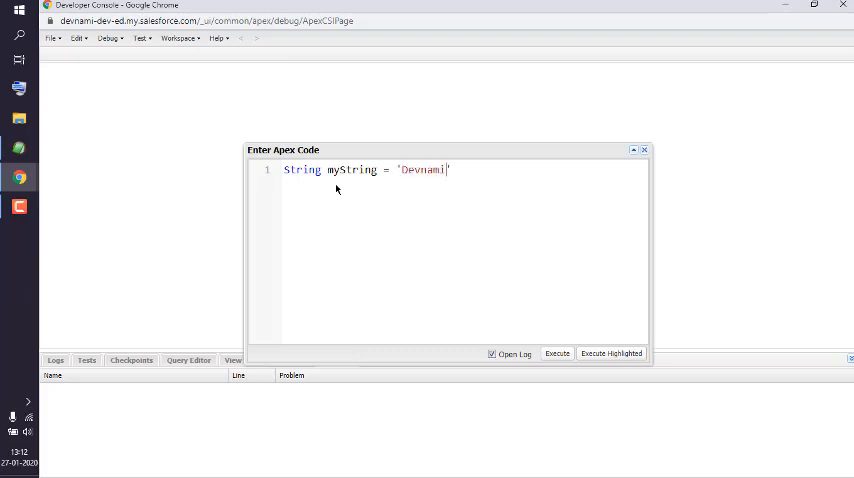
type("';")
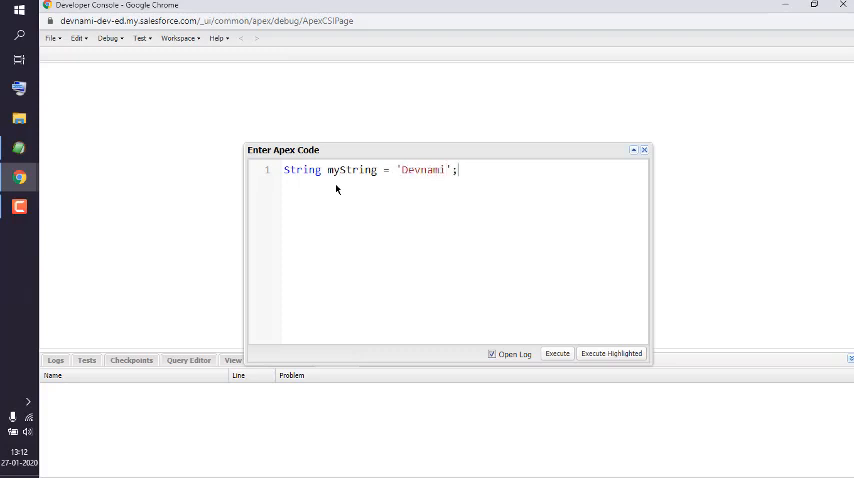
type("System.debug('');")
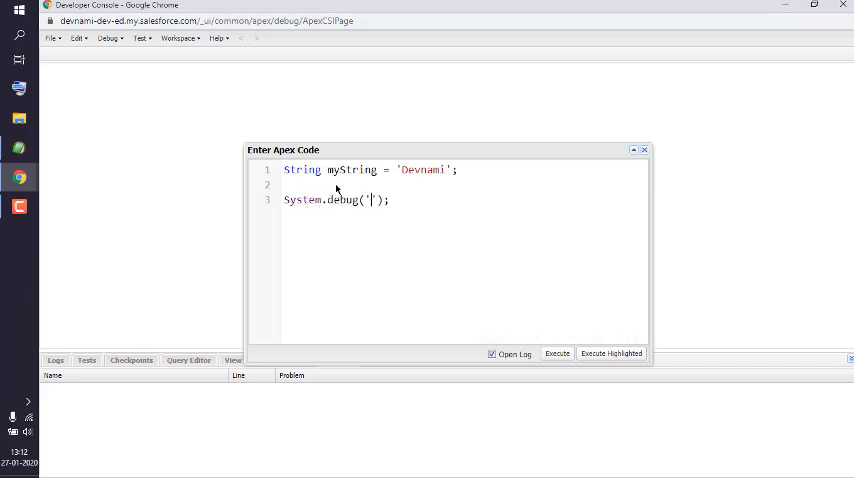
type("O")
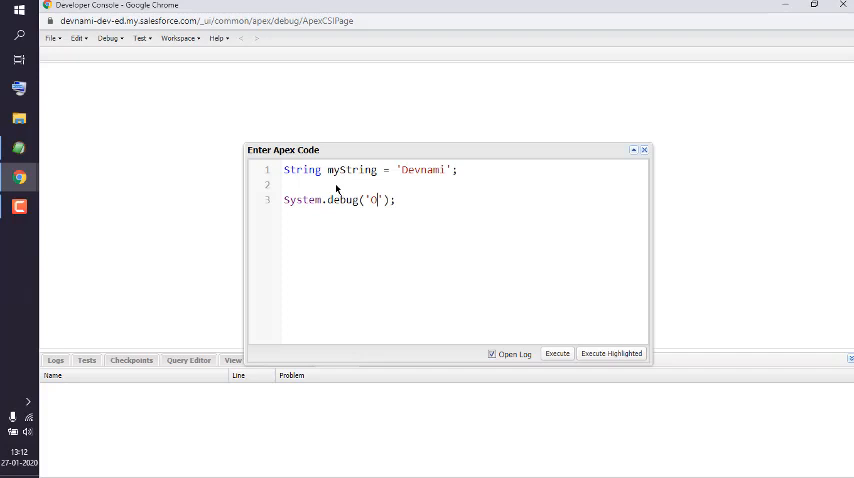
type("utput is :")
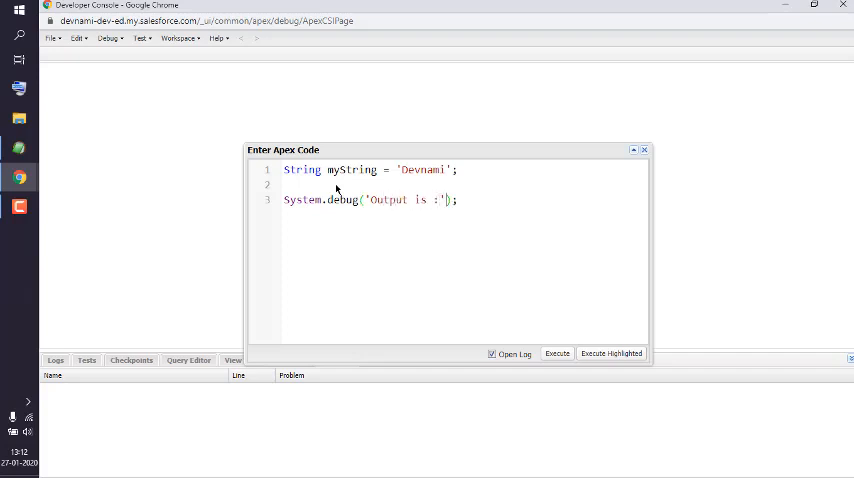
type("+my")
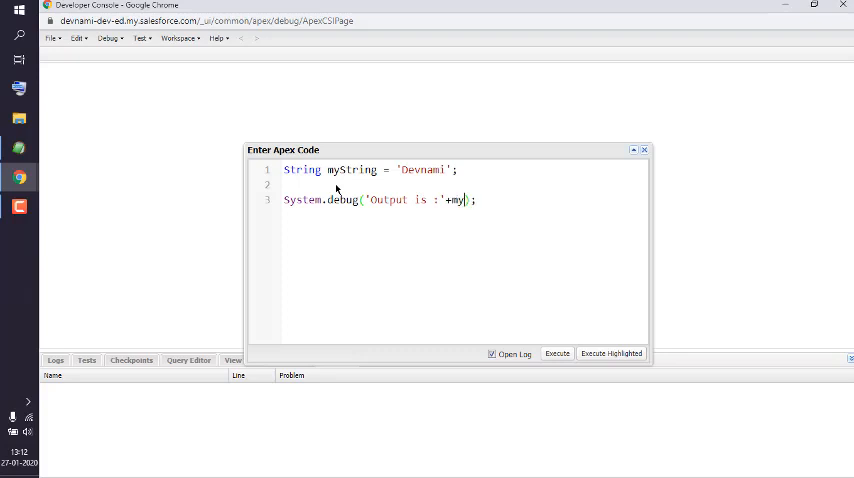
type("String")
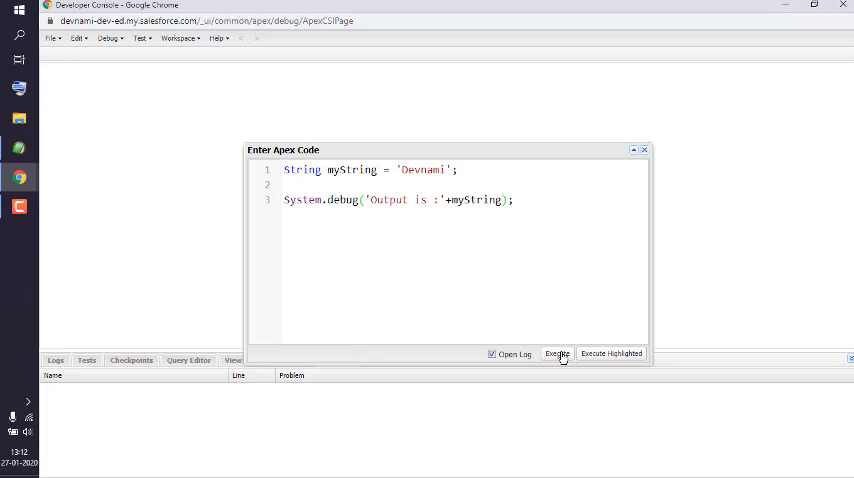
Step: Execute the anonymous Apex and reveal the USER_DEBUG line 'Output is :Devnami' in the log
left_click(556, 352)
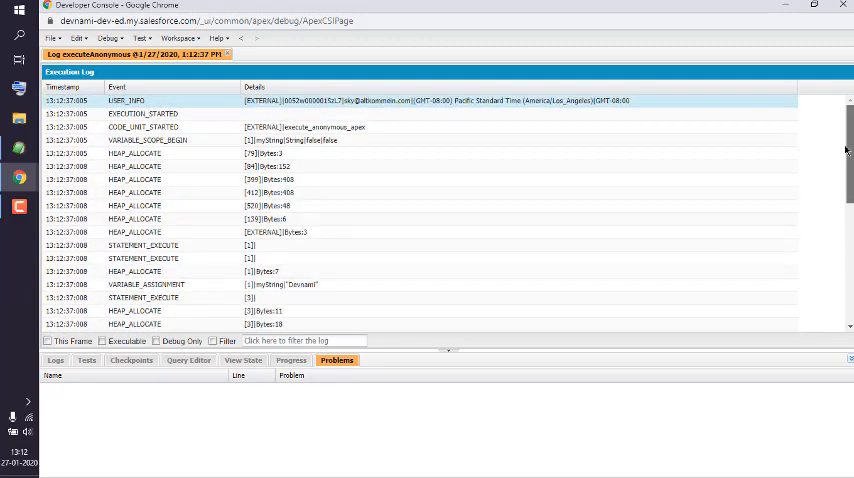
scroll("down", 3)
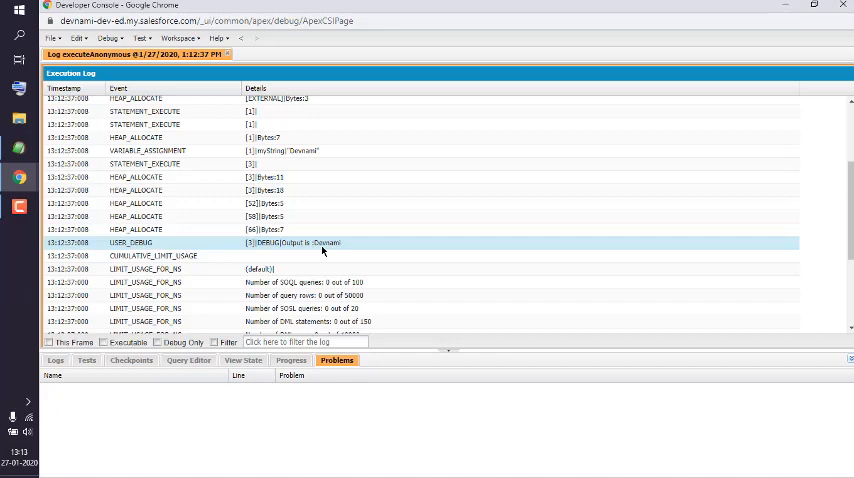
Step: Browse the Test menu, then show the Debug menu over the execution log
left_click(140, 38)
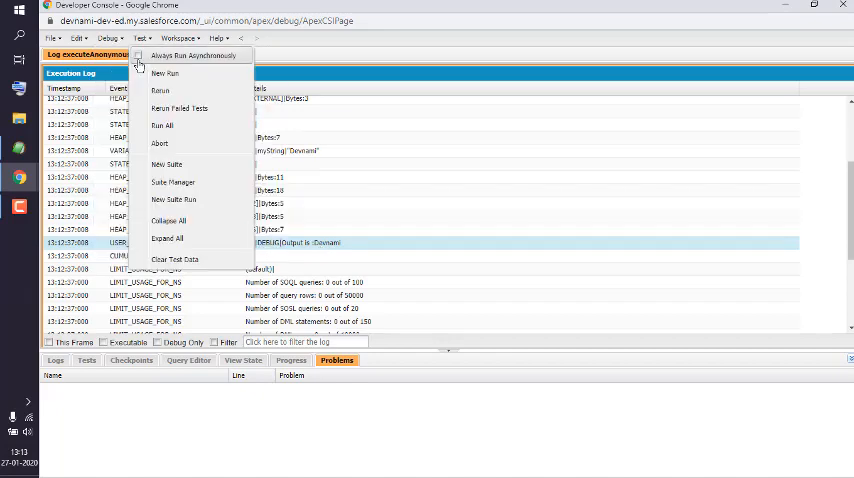
left_click(108, 38)
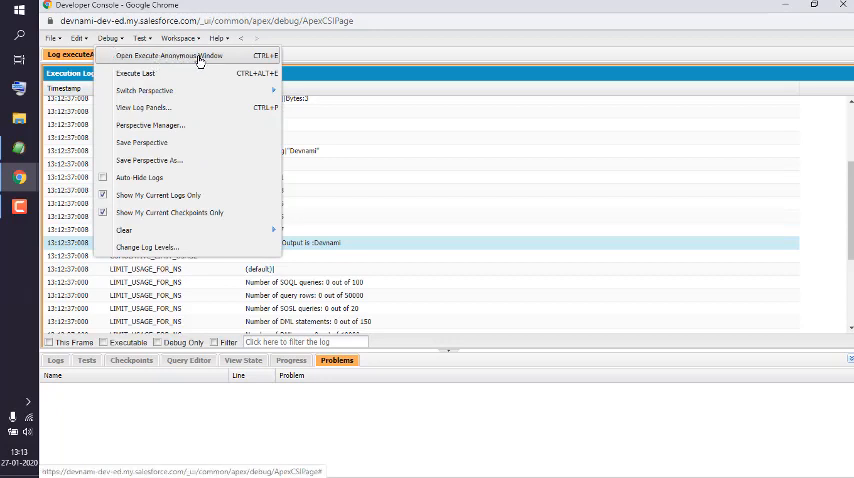
mouse_move(350, 52)
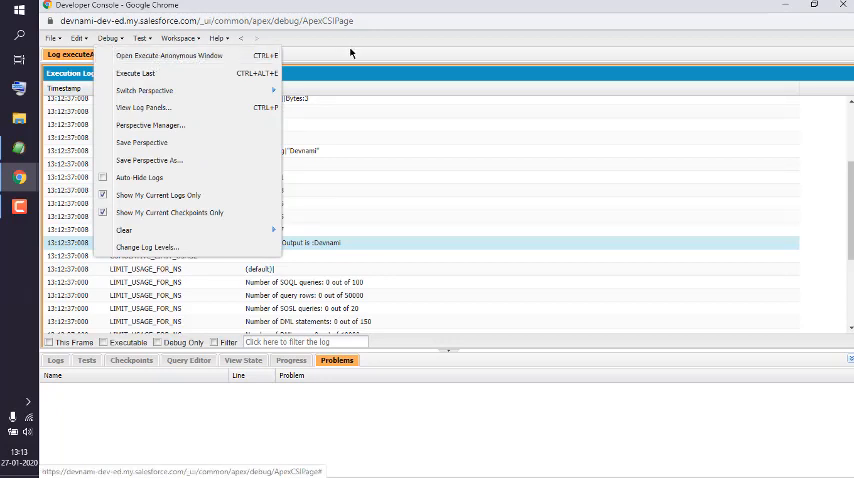